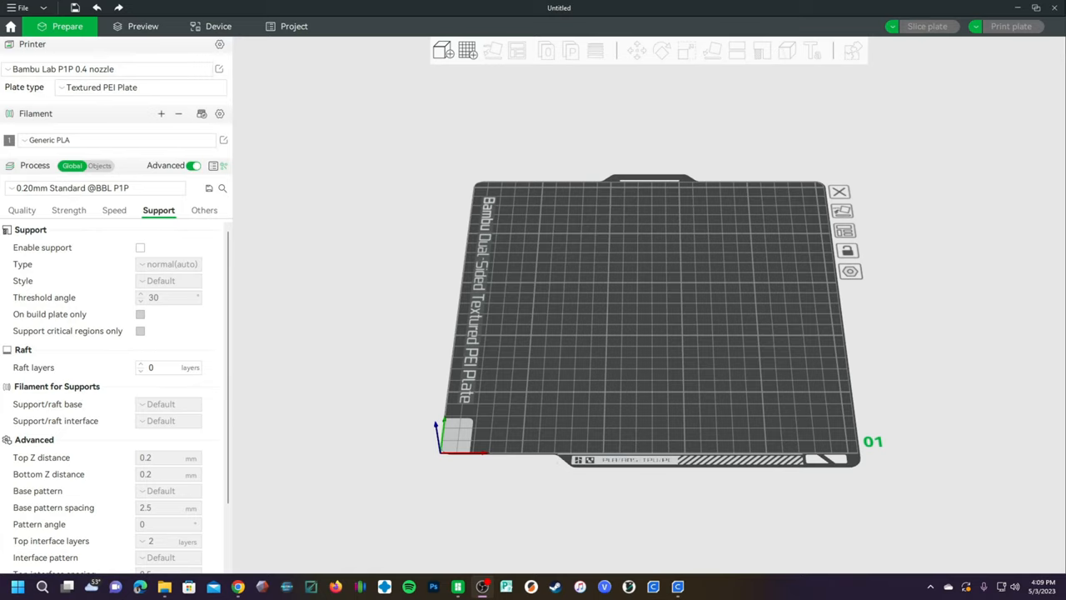
# - Open the PLA temperature tower 3MF project to show its sliced preview and estimates
pyautogui.click(143, 26)
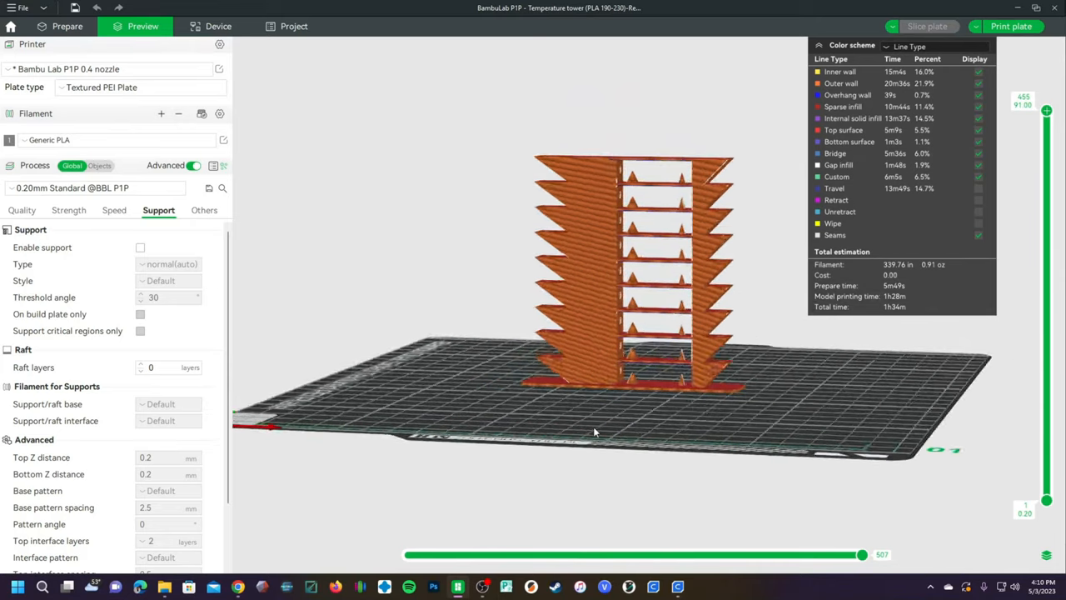
pyautogui.moveTo(595, 429); pyautogui.dragTo(571, 456)
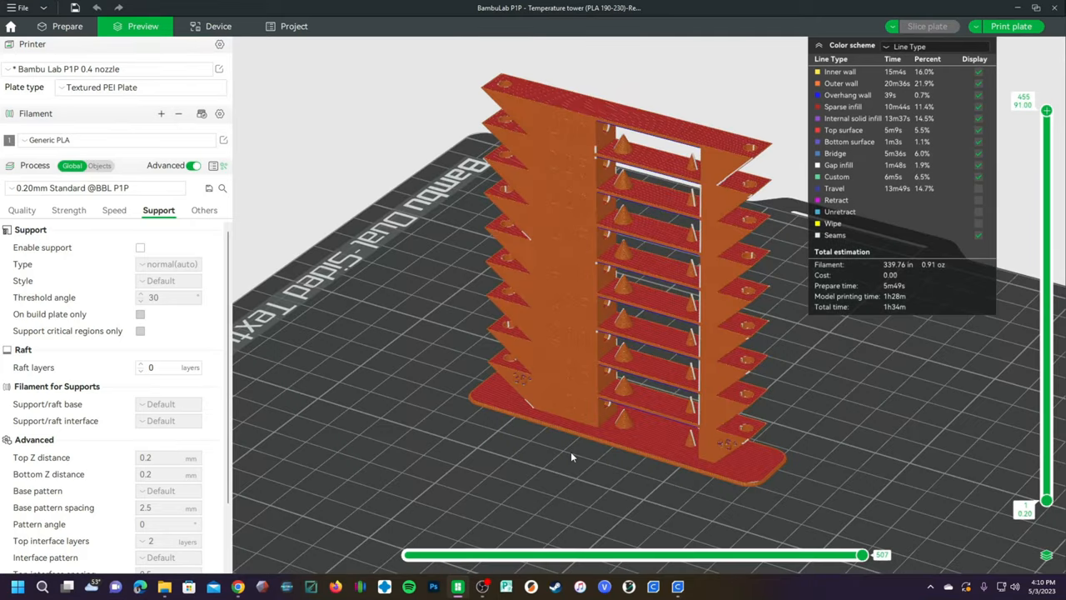
pyautogui.moveTo(605, 408)
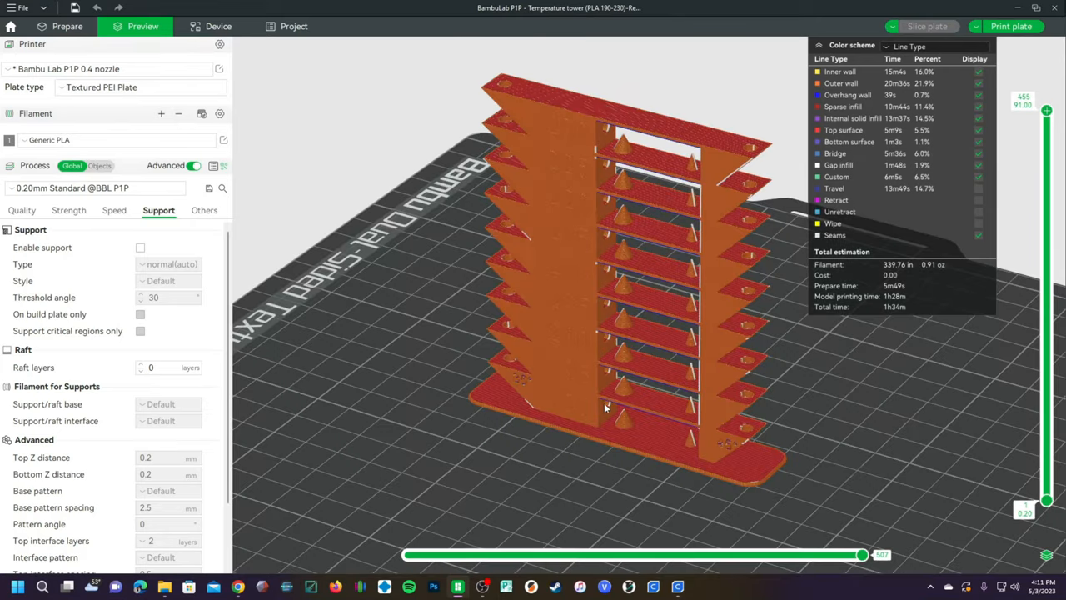
pyautogui.moveTo(608, 338)
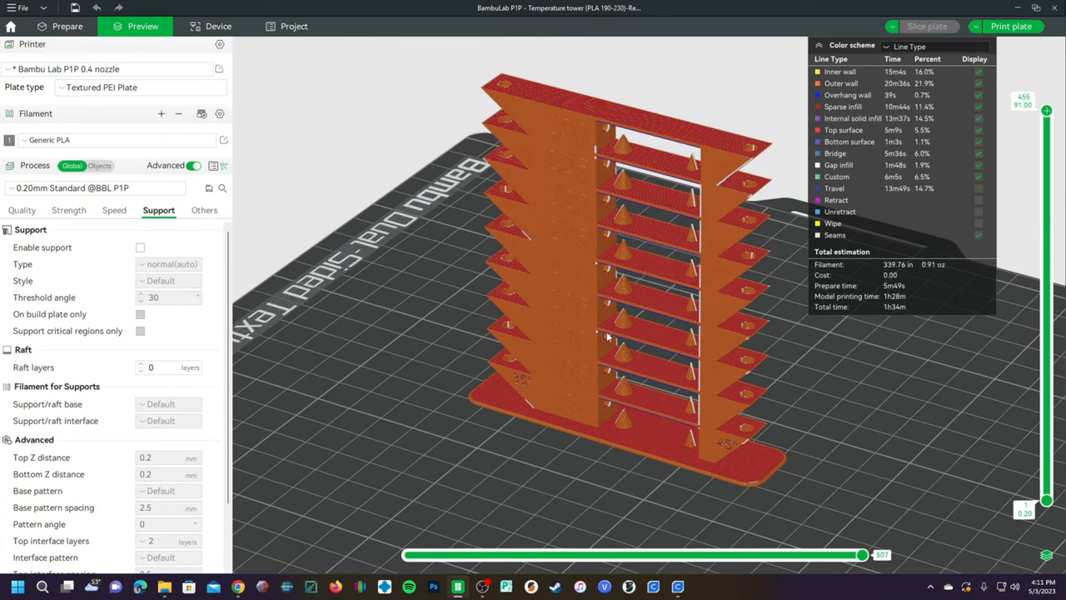
pyautogui.moveTo(623, 273)
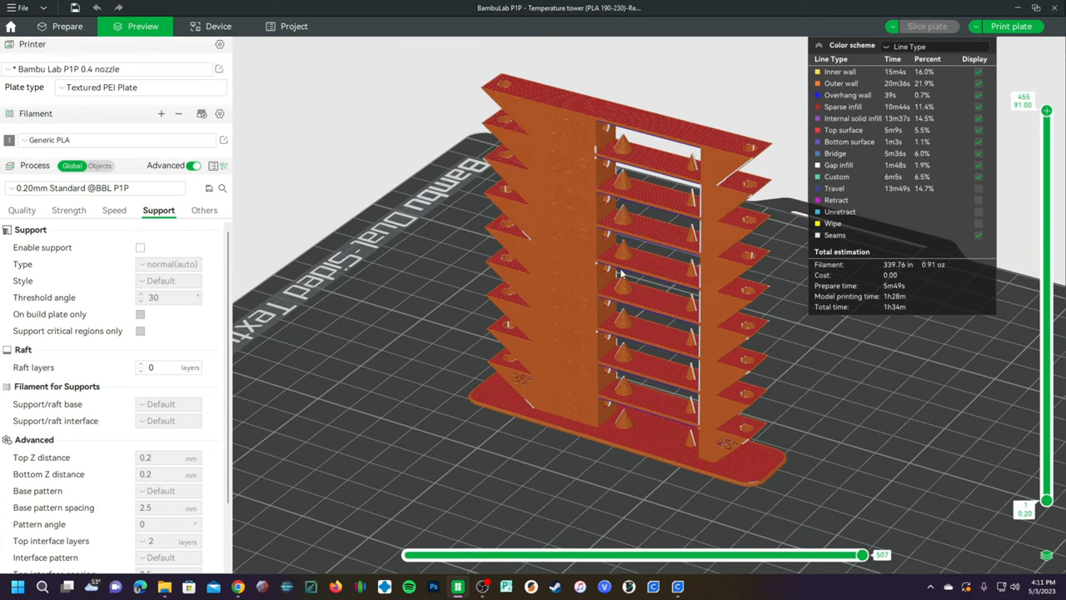
pyautogui.moveTo(631, 202)
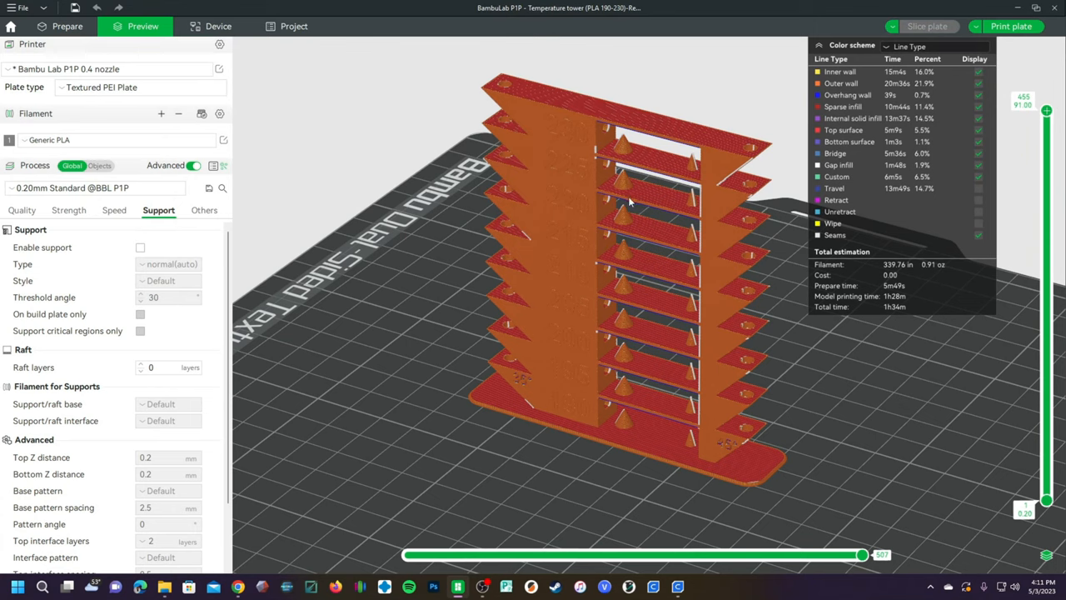
pyautogui.moveTo(649, 136)
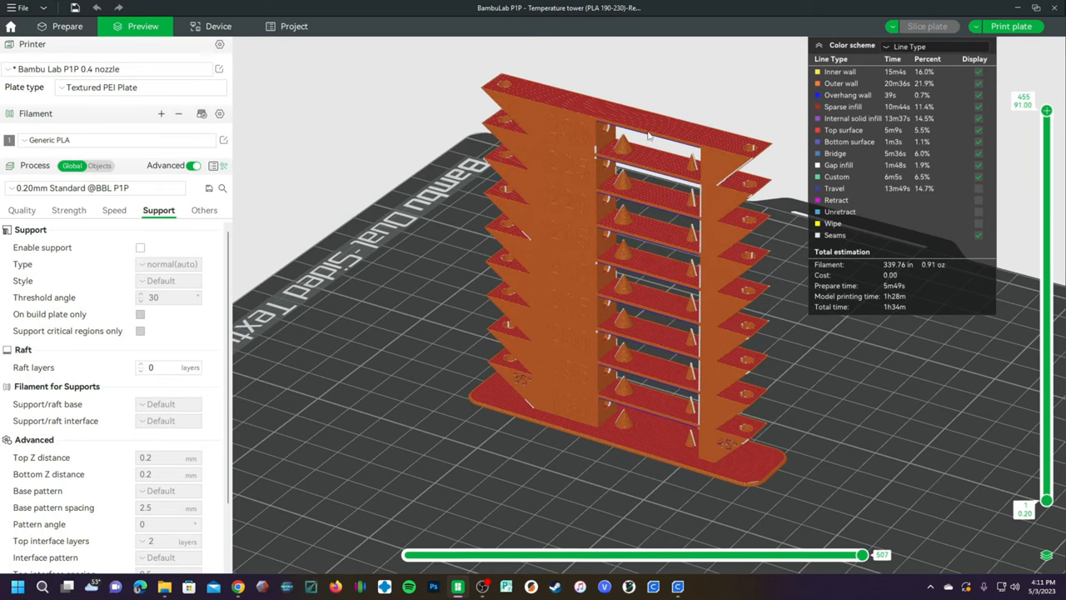
pyautogui.moveTo(677, 170)
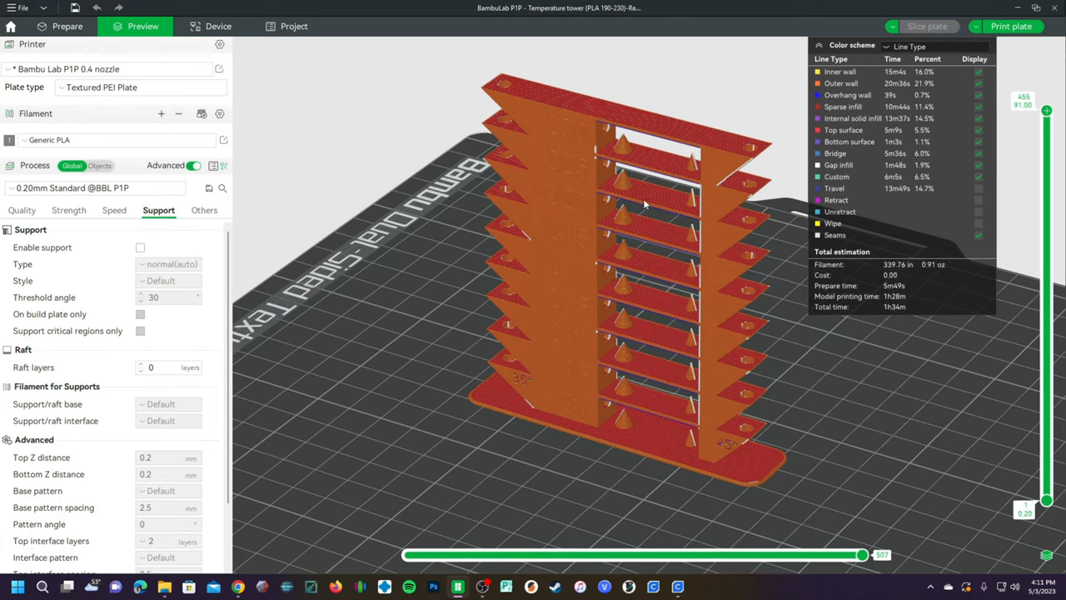
pyautogui.moveTo(654, 270)
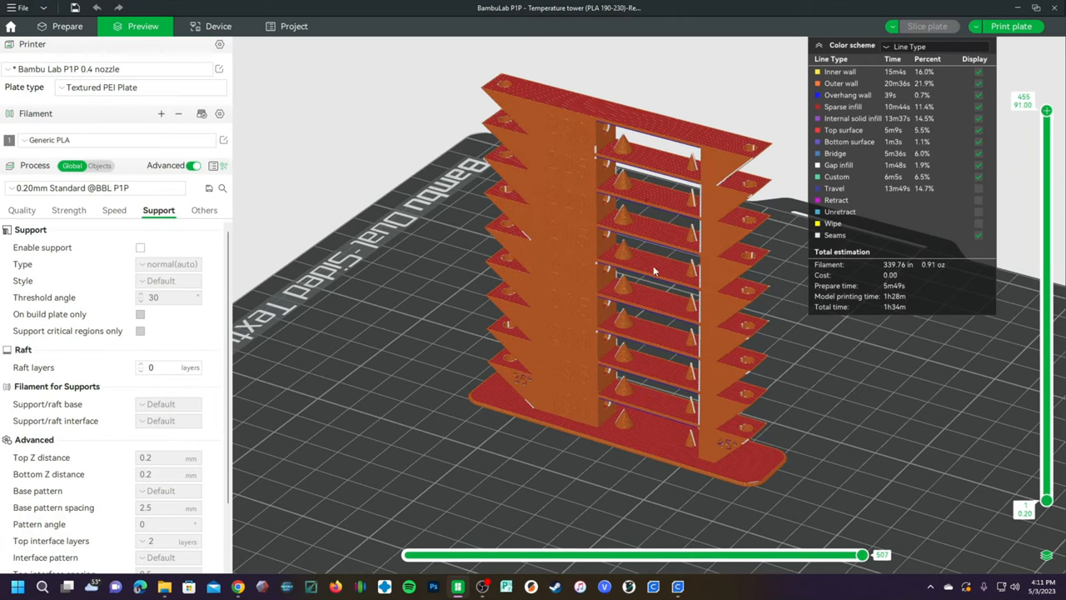
pyautogui.moveTo(657, 314)
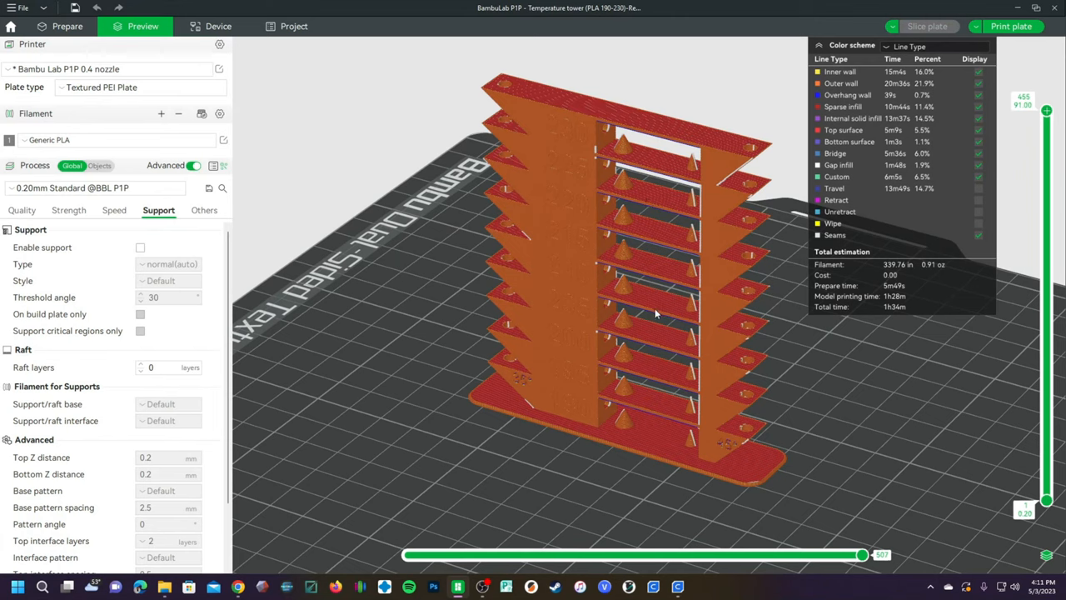
pyautogui.moveTo(757, 377)
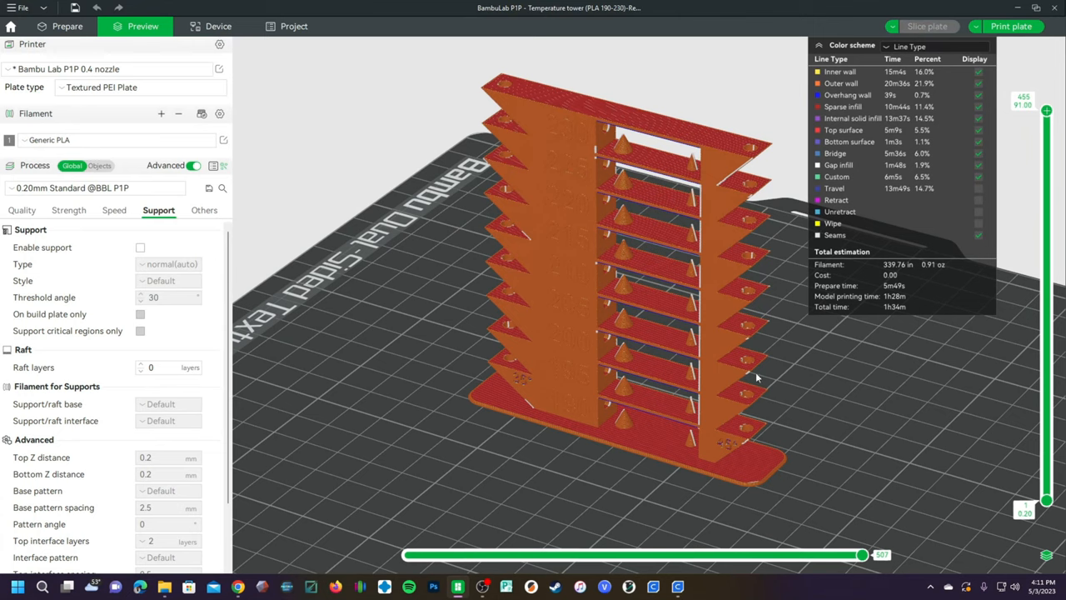
pyautogui.moveTo(593, 381)
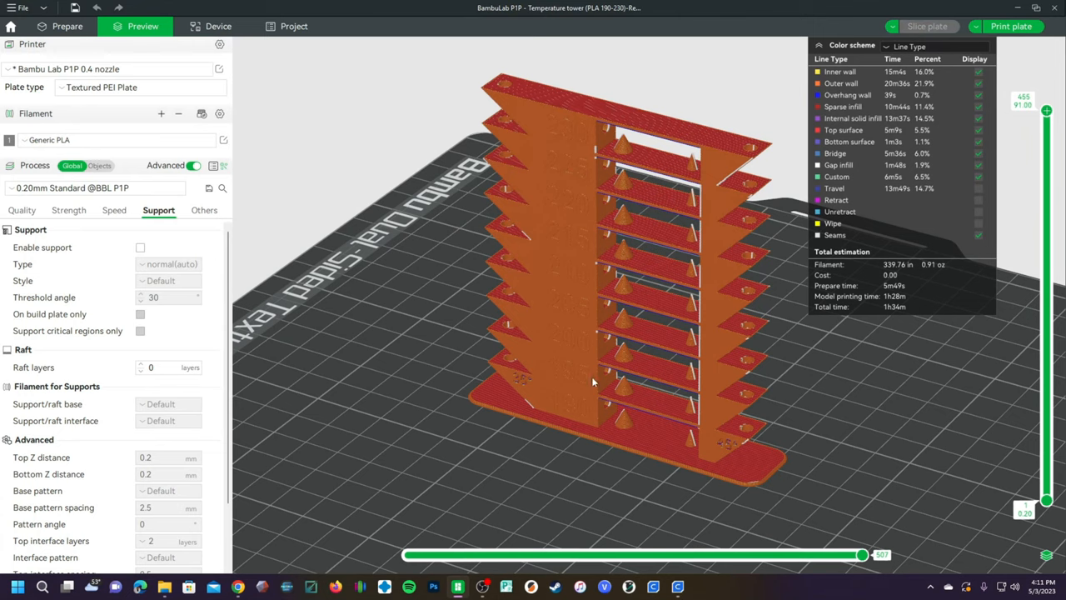
pyautogui.moveTo(573, 347)
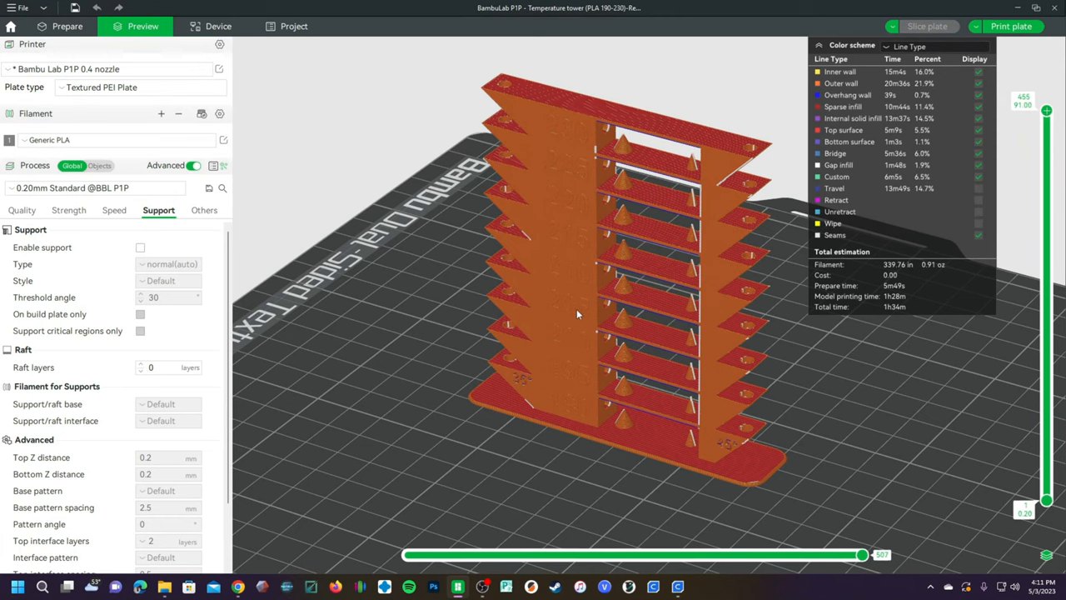
pyautogui.moveTo(589, 264)
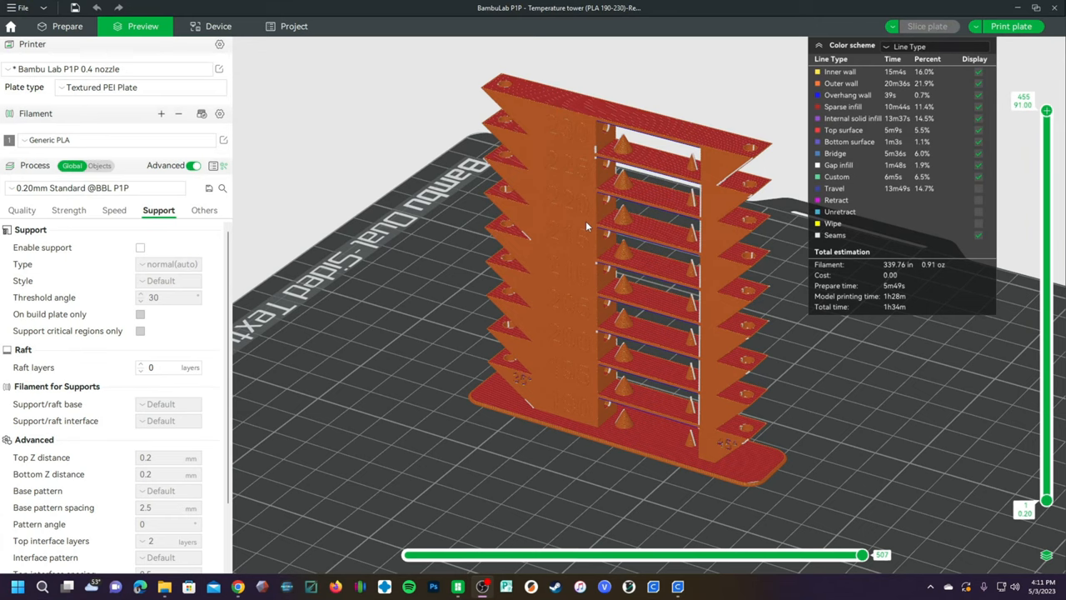
pyautogui.moveTo(590, 189)
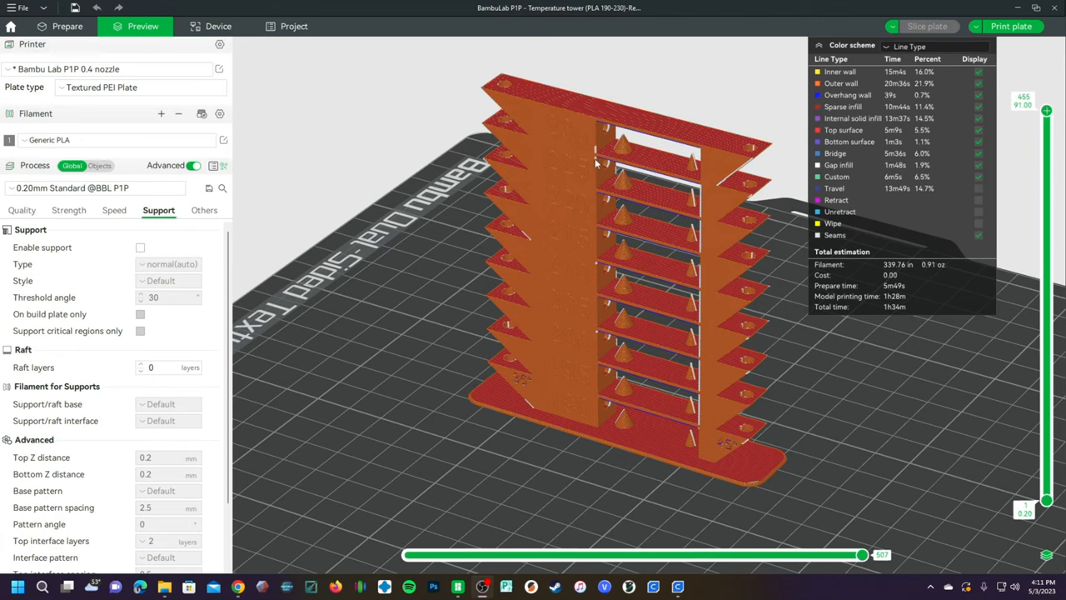
pyautogui.moveTo(586, 187)
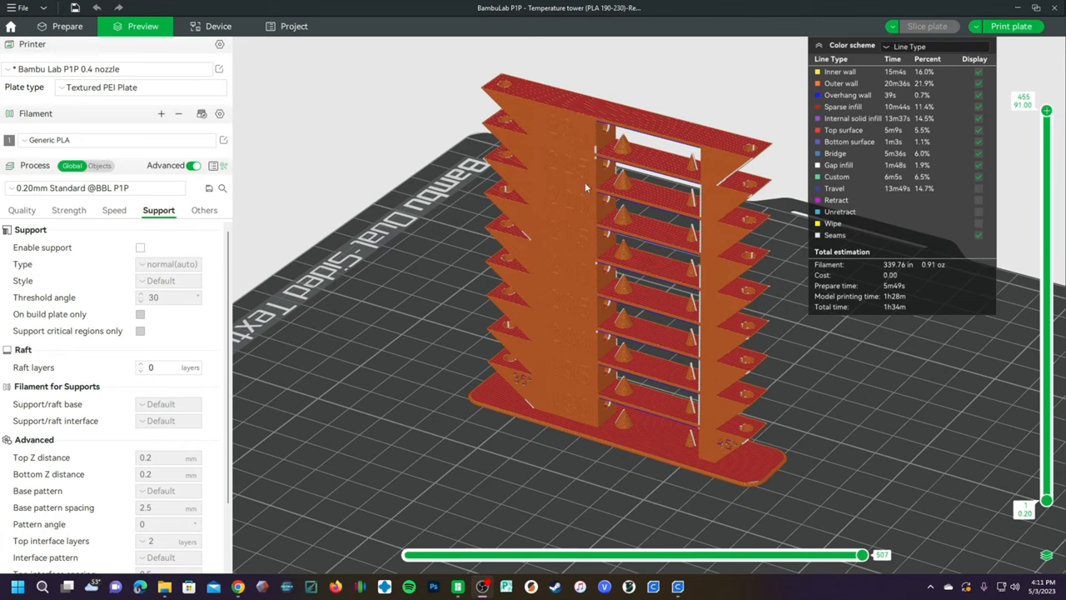
pyautogui.moveTo(606, 226)
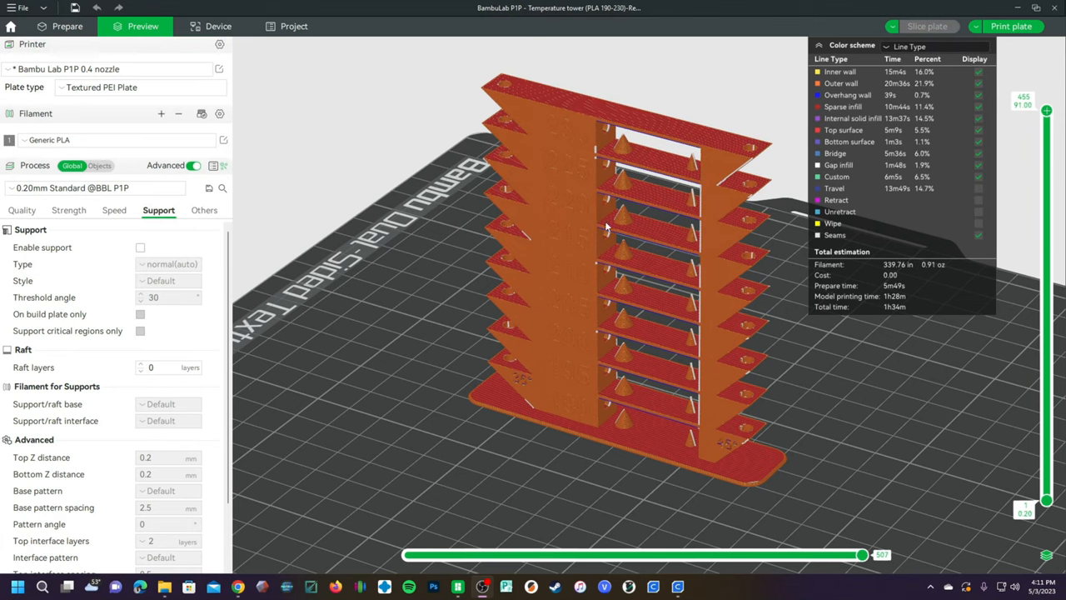
pyautogui.moveTo(844, 467)
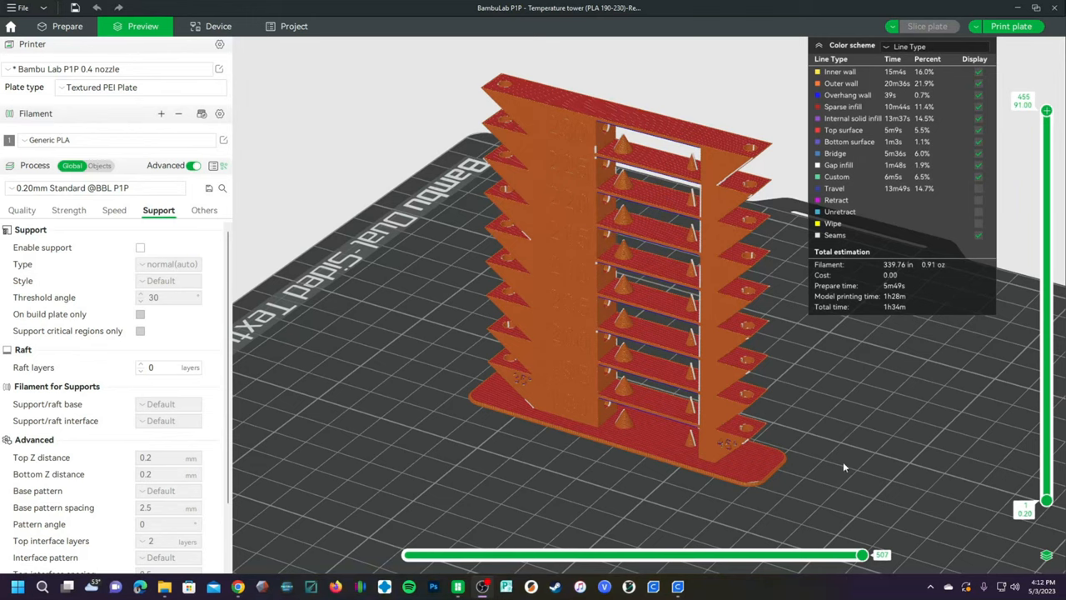
pyautogui.moveTo(736, 492)
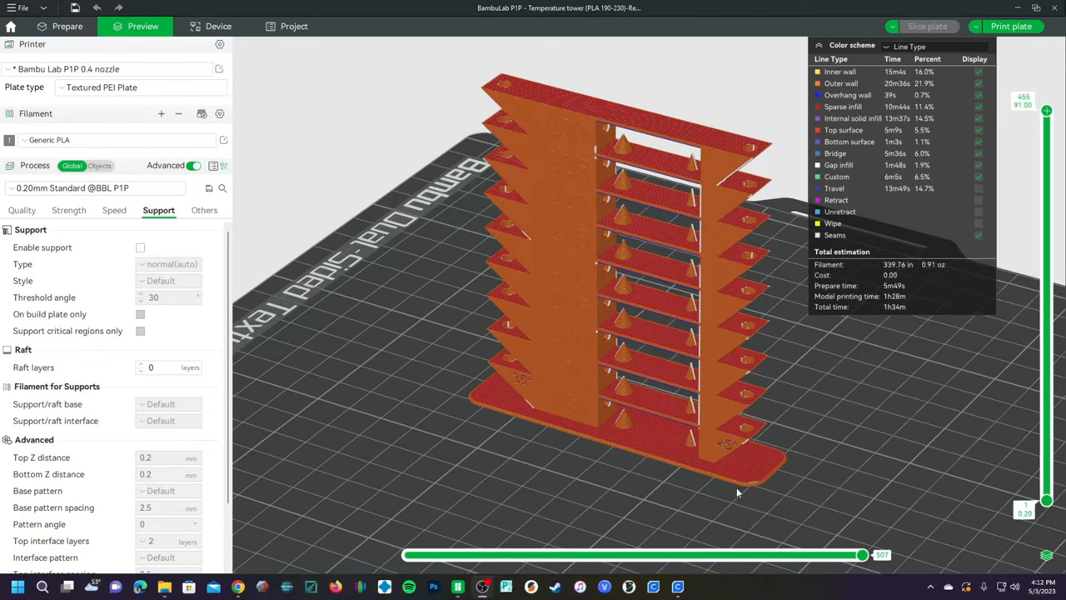
pyautogui.moveTo(845, 344)
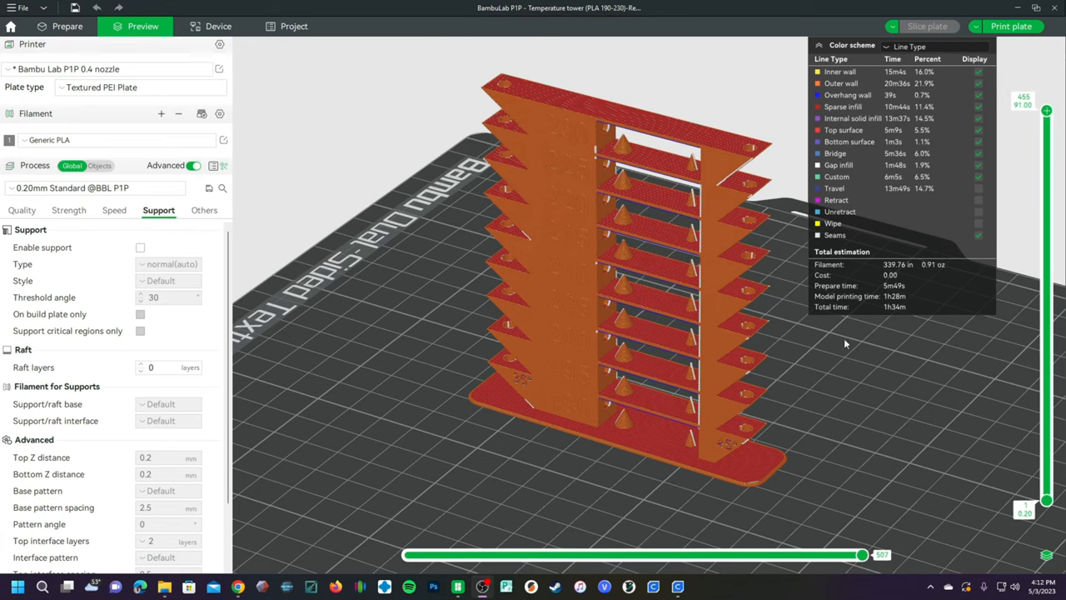
pyautogui.moveTo(409, 380)
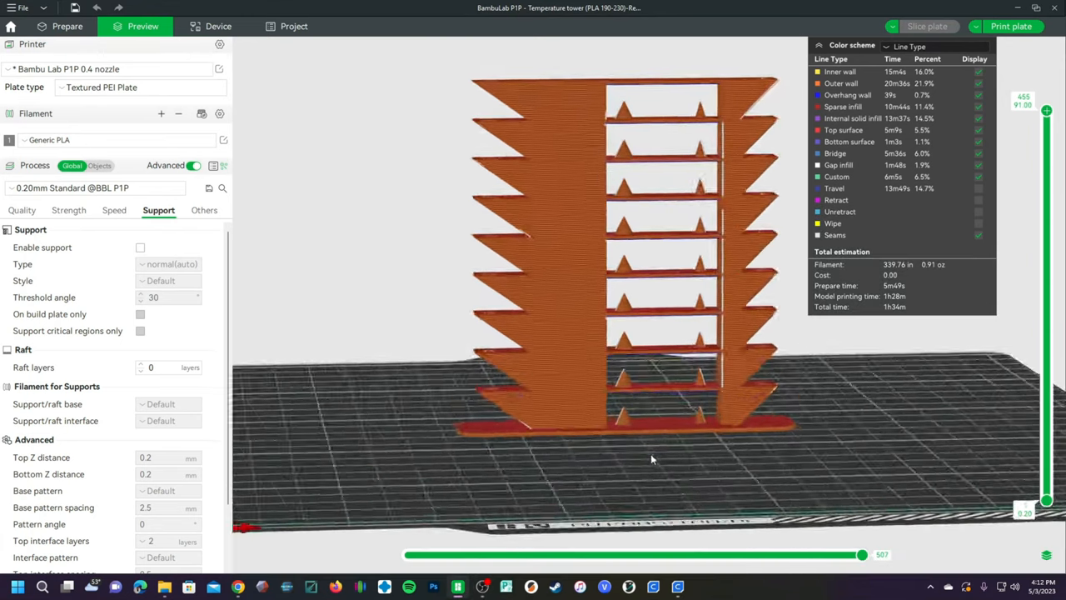
pyautogui.moveTo(652, 459); pyautogui.dragTo(752, 469)
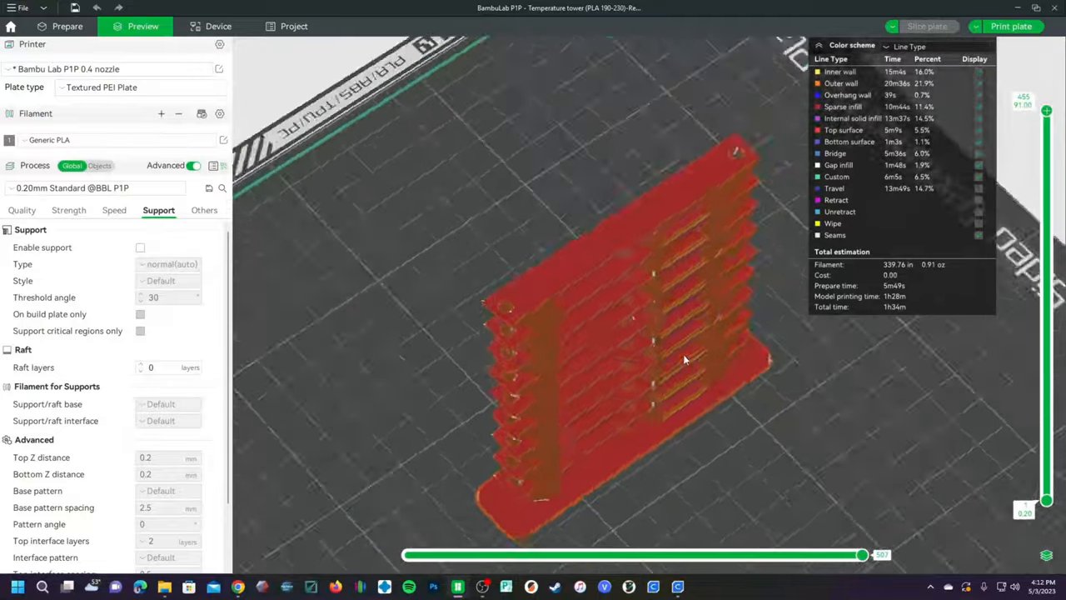
pyautogui.moveTo(683, 360); pyautogui.dragTo(546, 345)
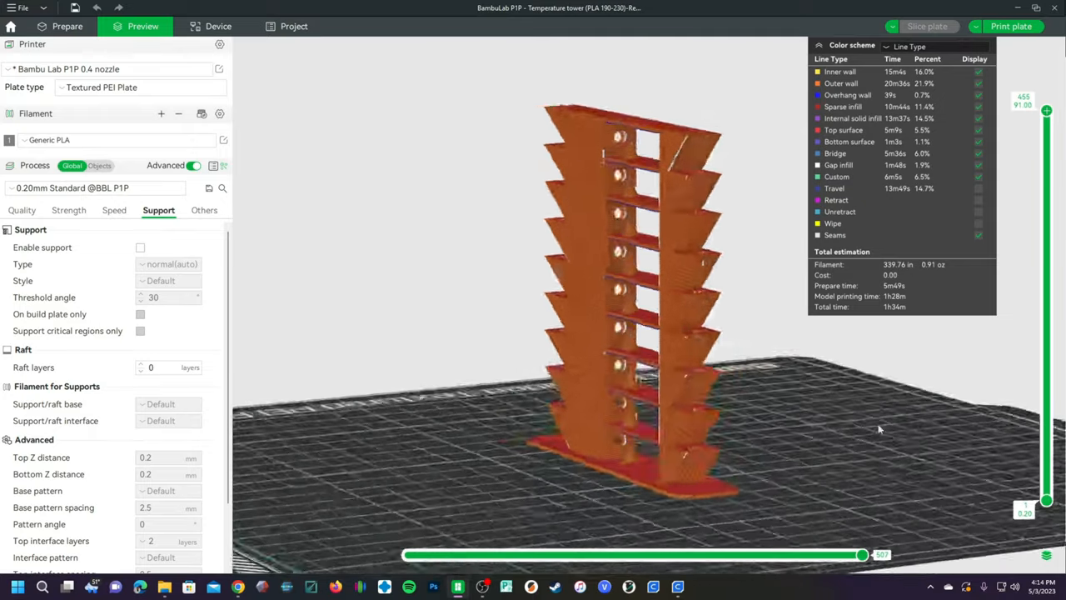
pyautogui.moveTo(879, 429); pyautogui.dragTo(767, 436)
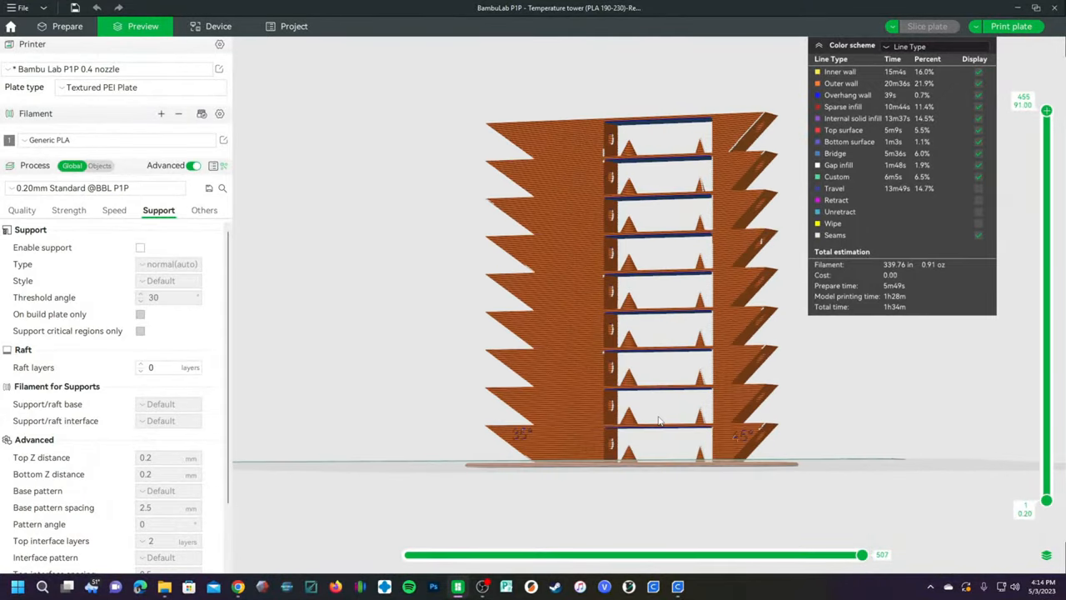
pyautogui.moveTo(658, 420); pyautogui.dragTo(813, 429)
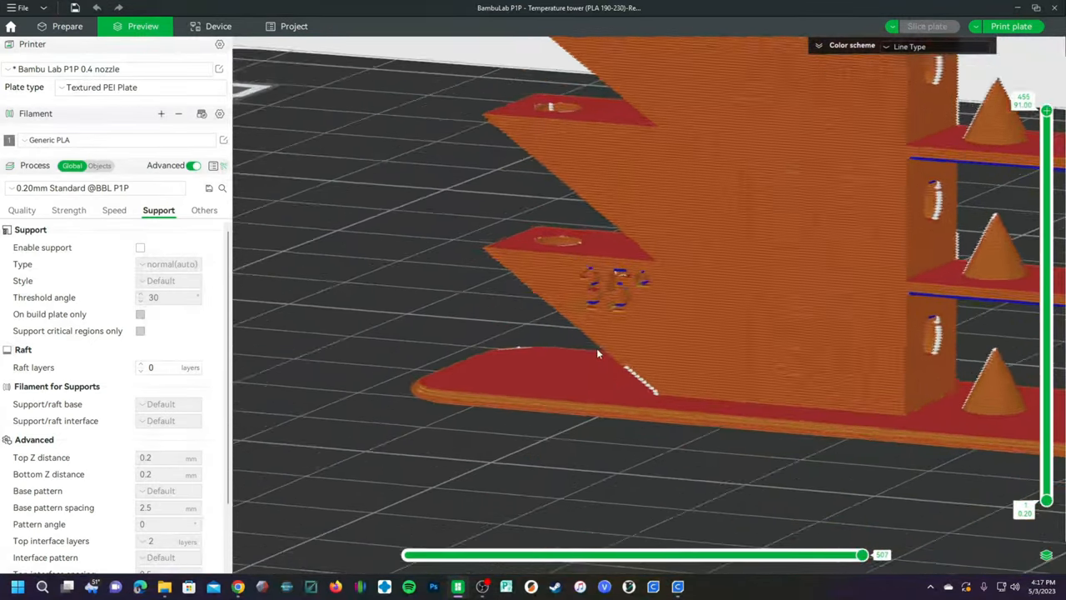
pyautogui.moveTo(596, 354); pyautogui.dragTo(619, 354)
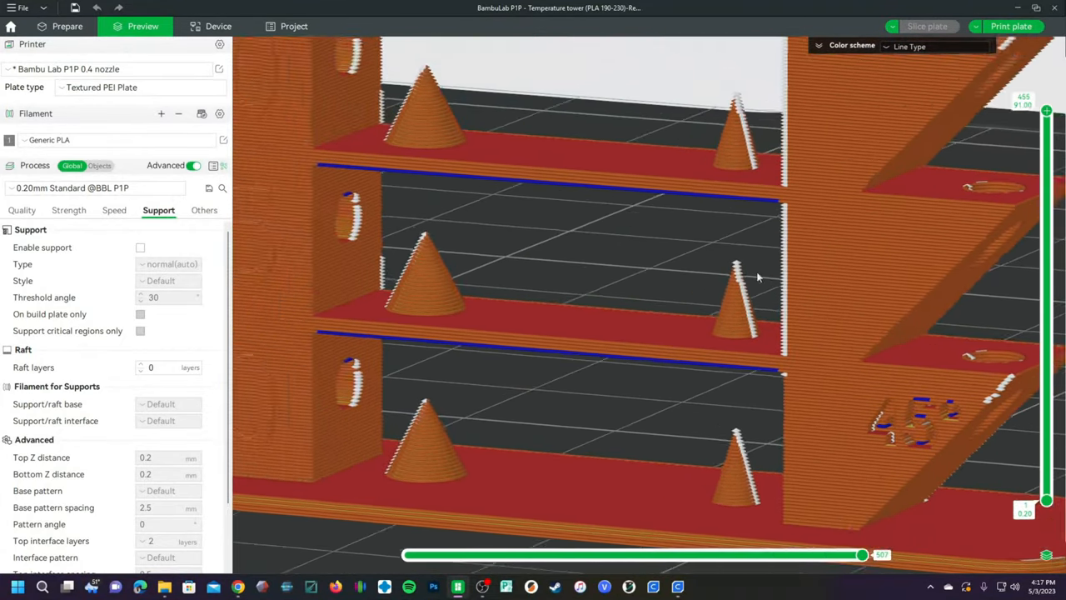
pyautogui.moveTo(758, 275); pyautogui.dragTo(558, 289)
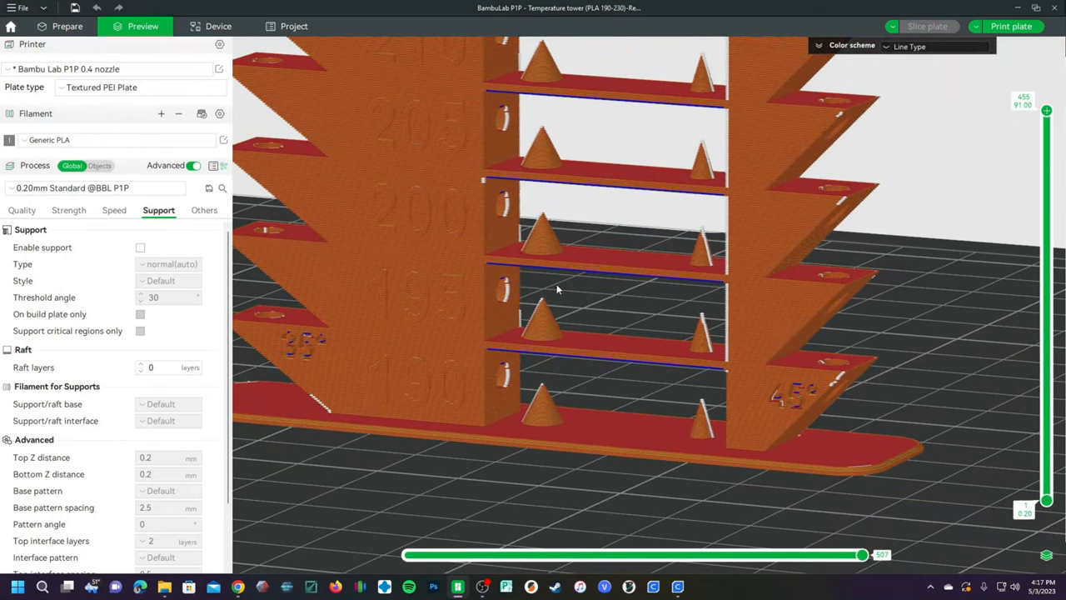
pyautogui.moveTo(528, 183)
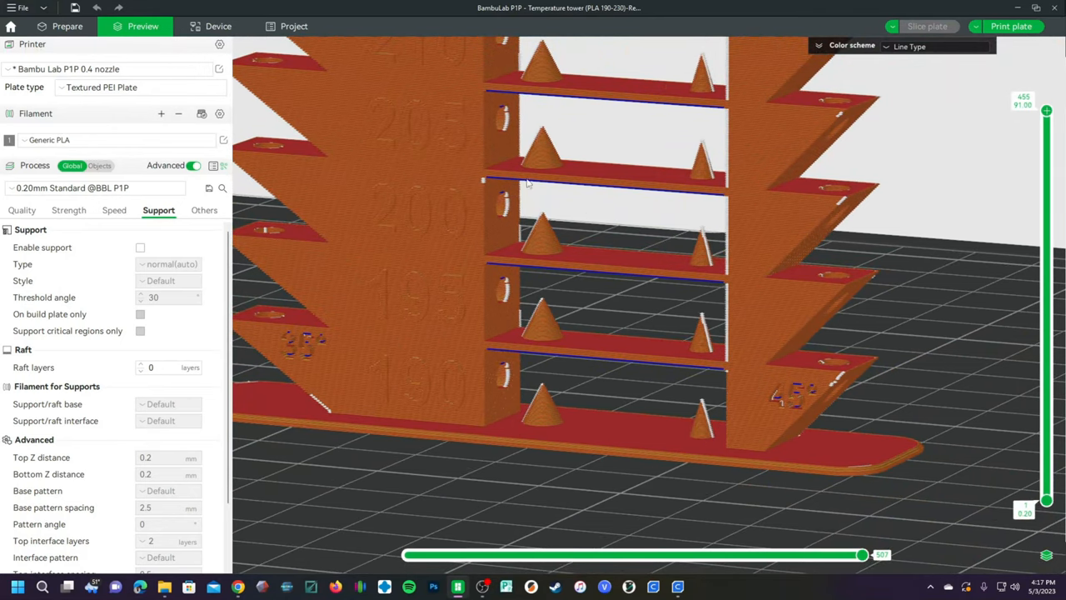
pyautogui.moveTo(676, 234)
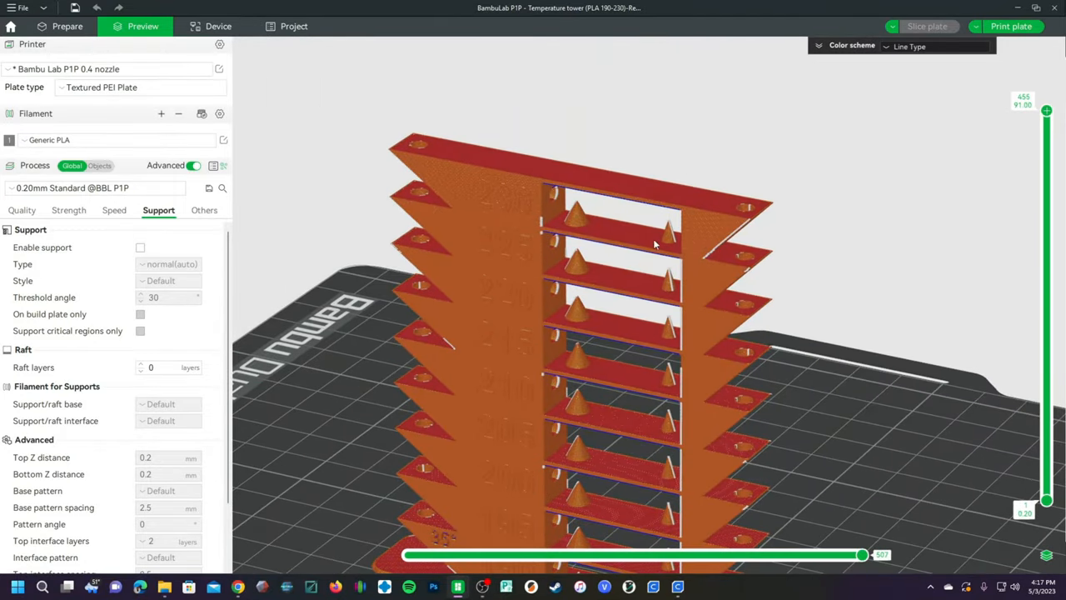
pyautogui.moveTo(652, 390)
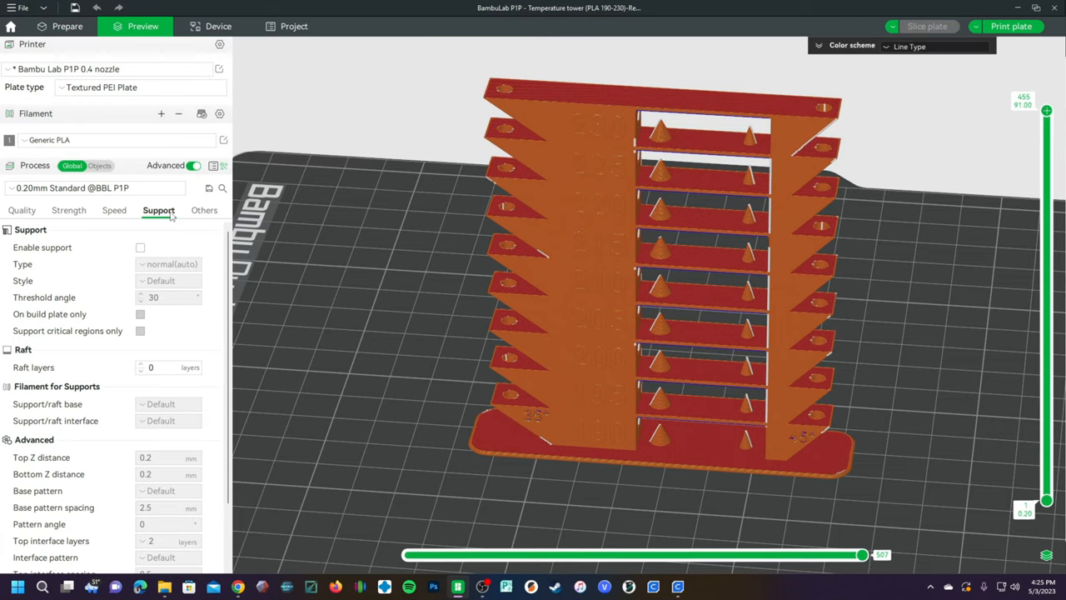
# - Check speed settings, then send the tower plate to the P1P with PLA on AMS slot A3
pyautogui.click(114, 210)
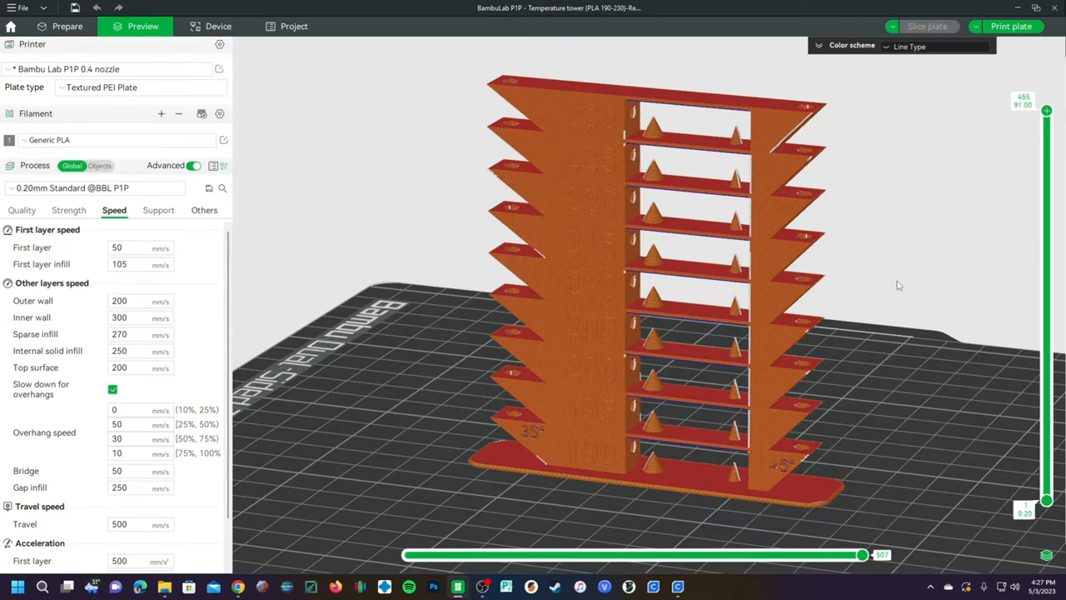
pyautogui.click(1011, 25)
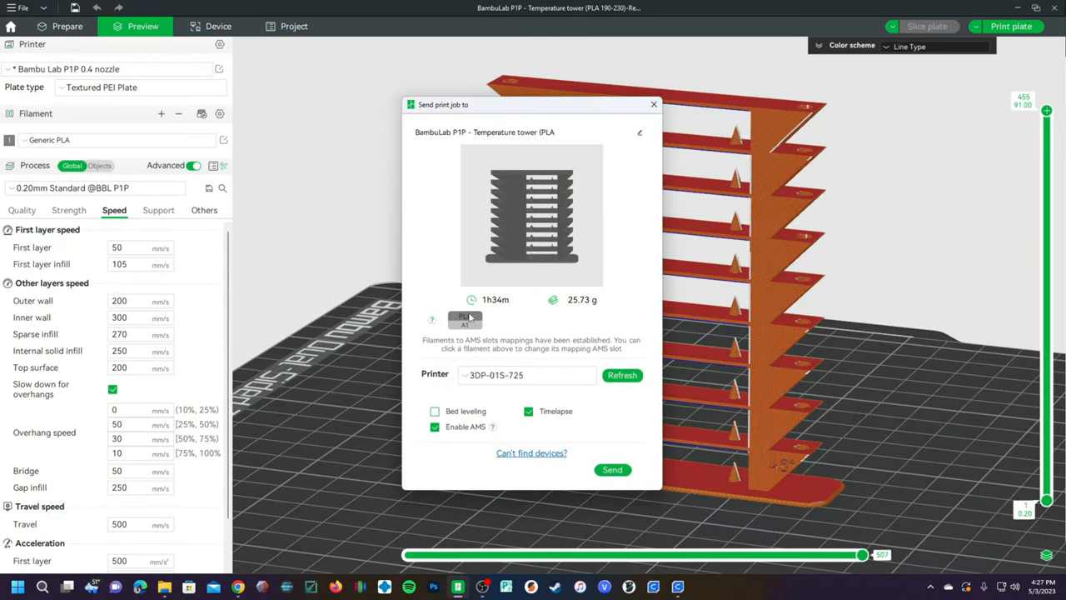
pyautogui.click(466, 319)
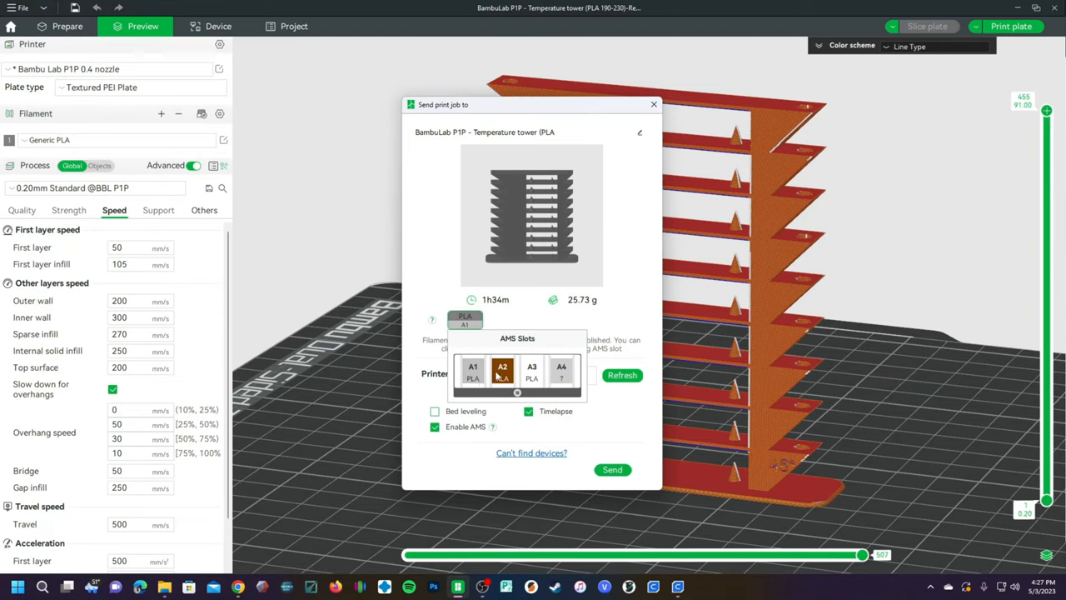
pyautogui.click(531, 370)
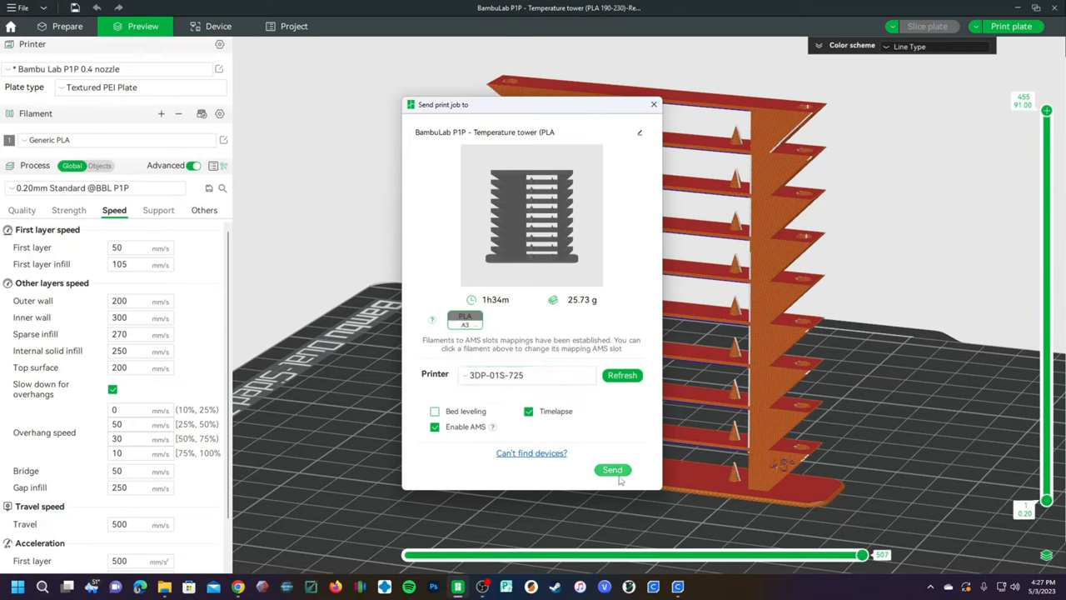
pyautogui.click(612, 469)
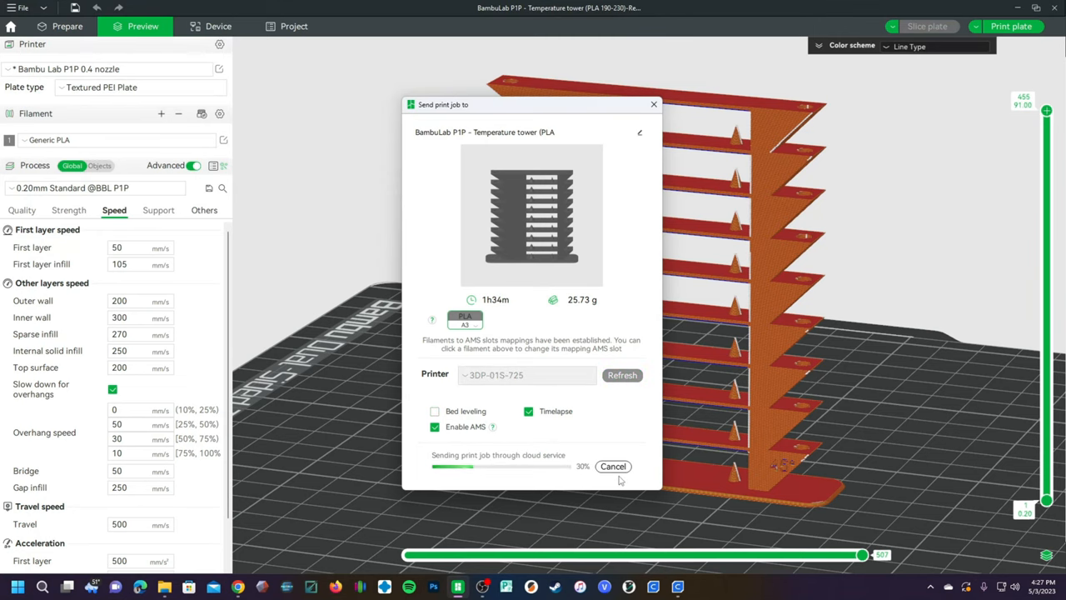